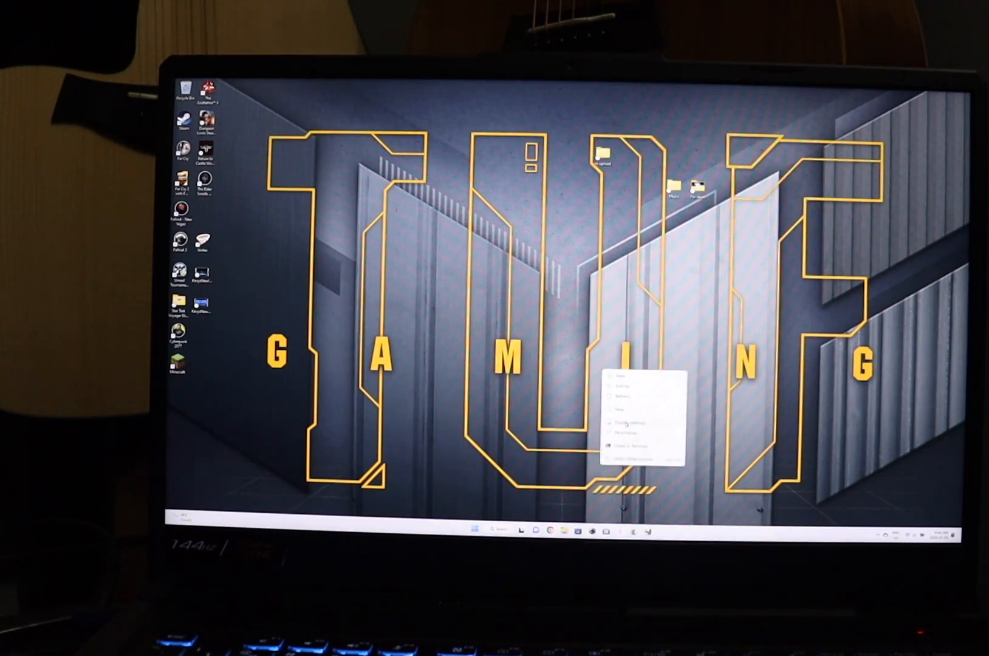
Step: Open Display settings from the desktop context menu
{"action": "left_click", "coordinate": [626, 423]}
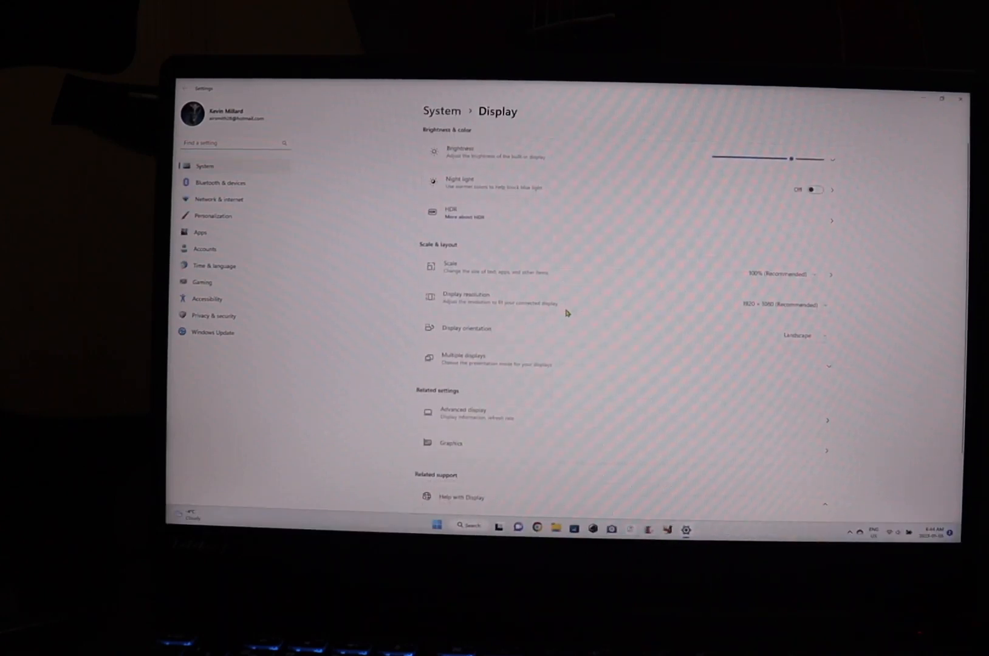
{"action": "mouse_move", "coordinate": [763, 309]}
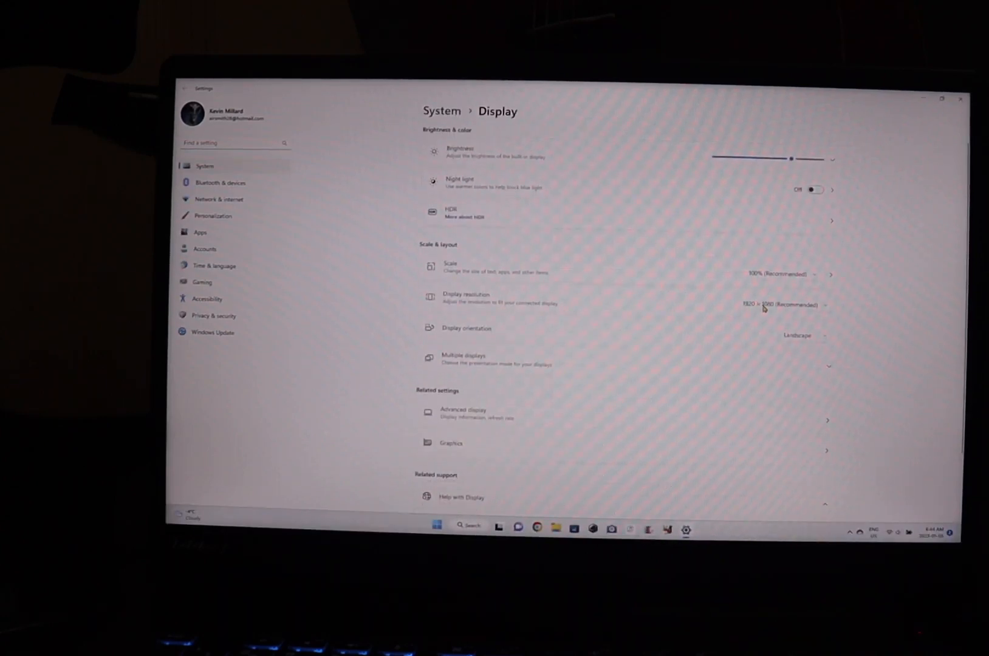
Step: Expand Multiple displays to show the 1|2 display arrangement
{"action": "left_click", "coordinate": [782, 305]}
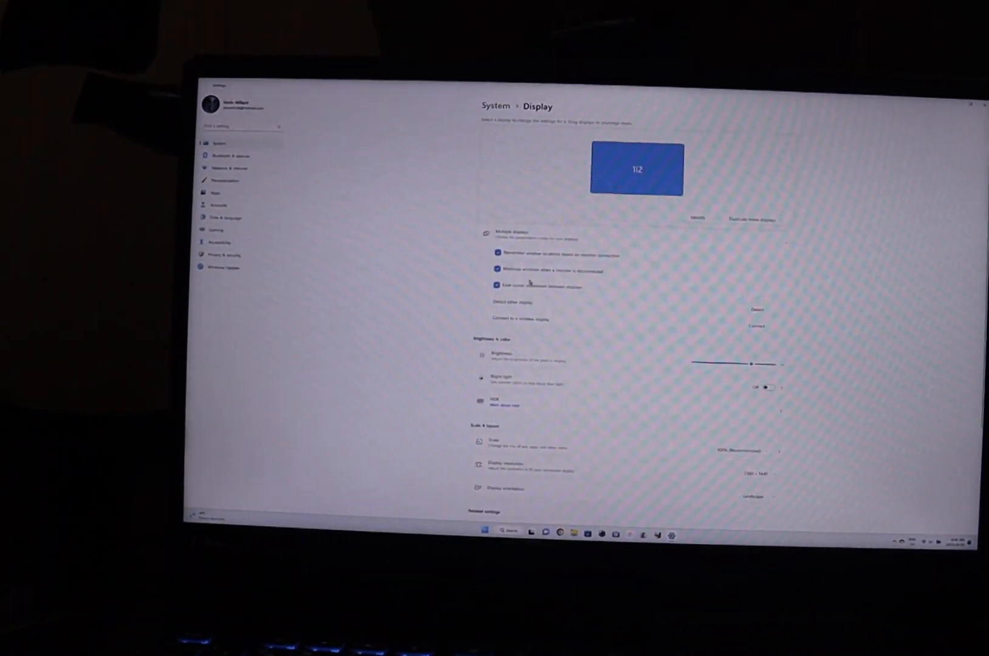
Step: Close the Settings window to return to the desktop
{"action": "left_click", "coordinate": [747, 471]}
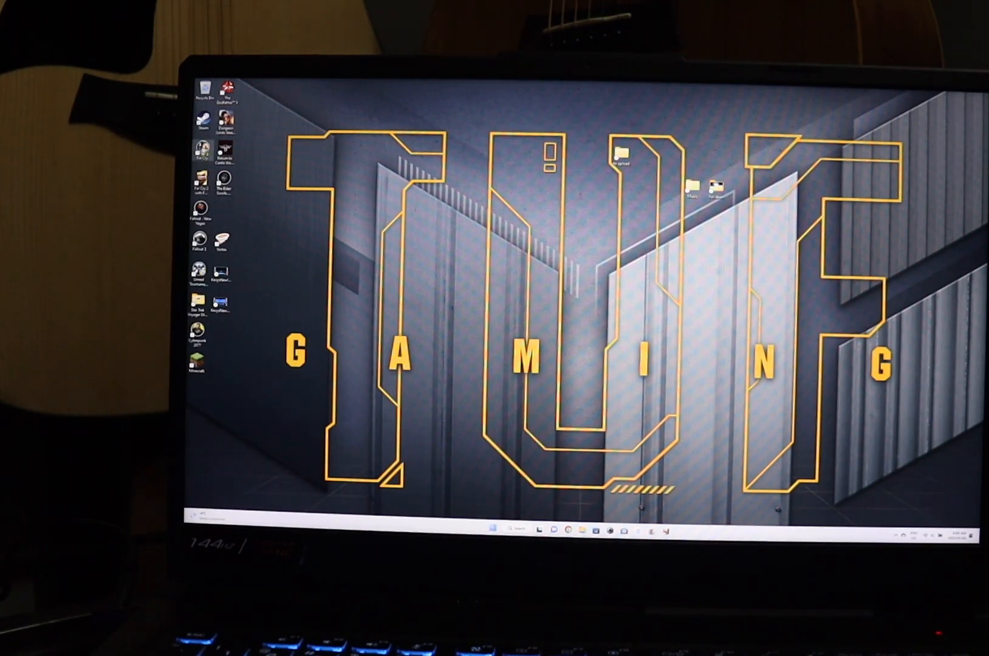
Step: Start Far Cry from its desktop shortcut
{"action": "double_click", "coordinate": [200, 148]}
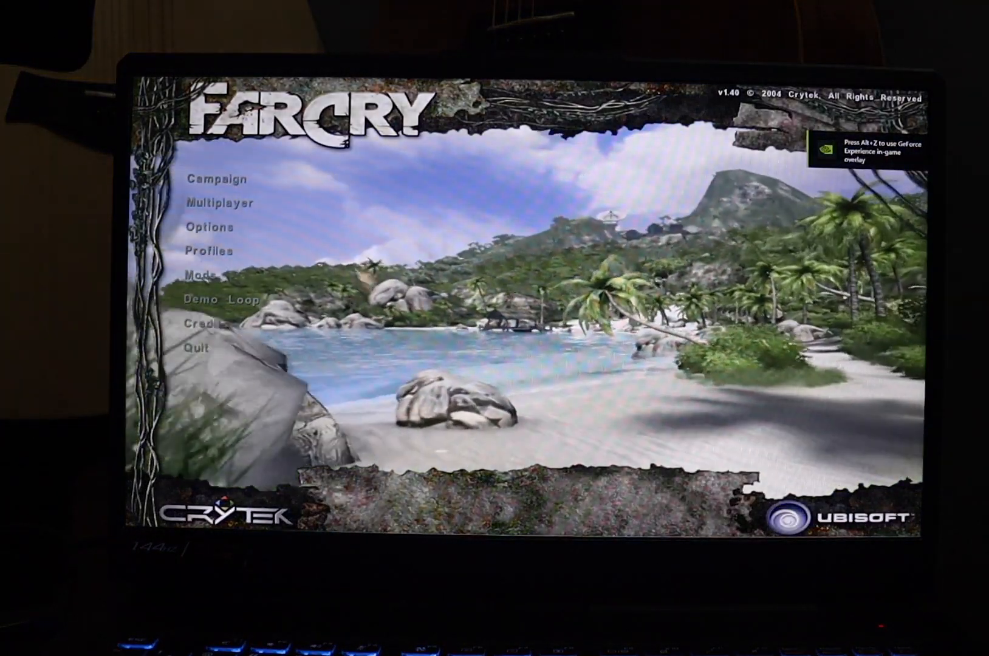
Step: Set the Video Options resolution to 2560x1440x32
{"action": "left_click", "coordinate": [208, 227]}
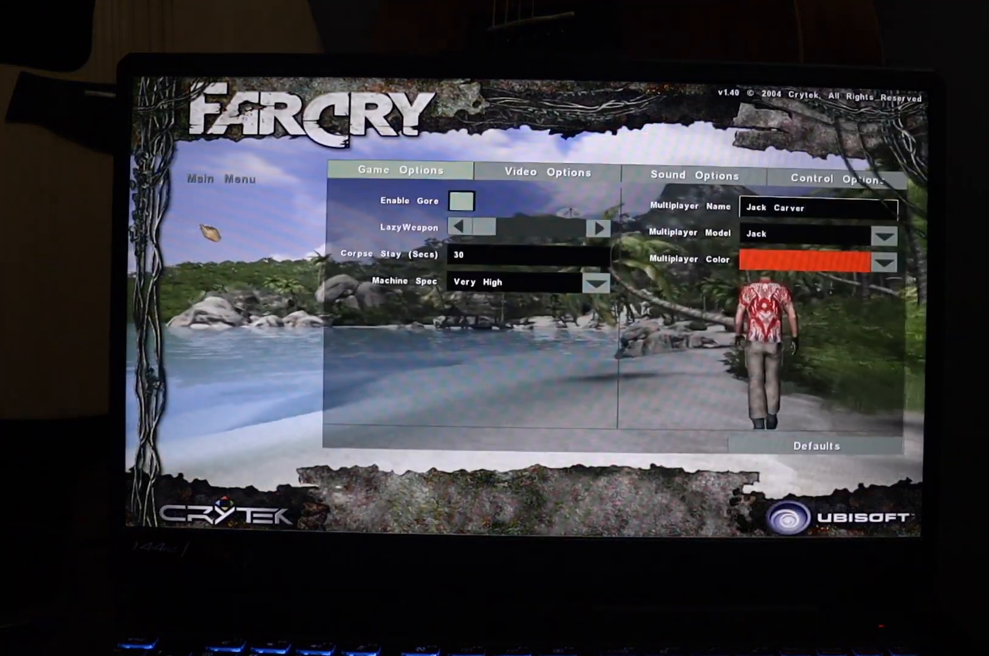
{"action": "left_click", "coordinate": [542, 174]}
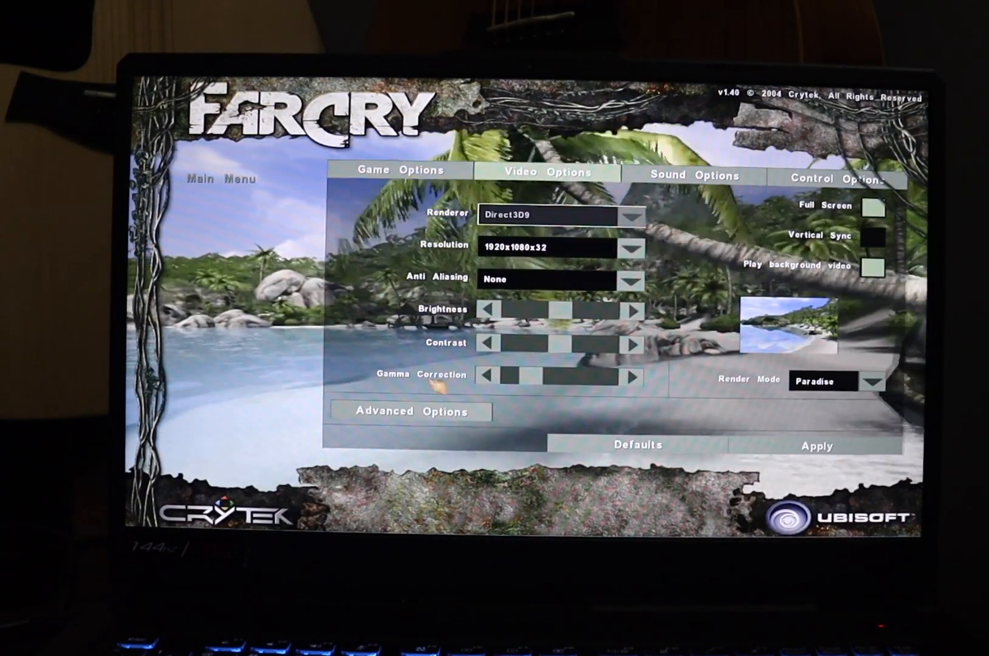
{"action": "left_click", "coordinate": [408, 412]}
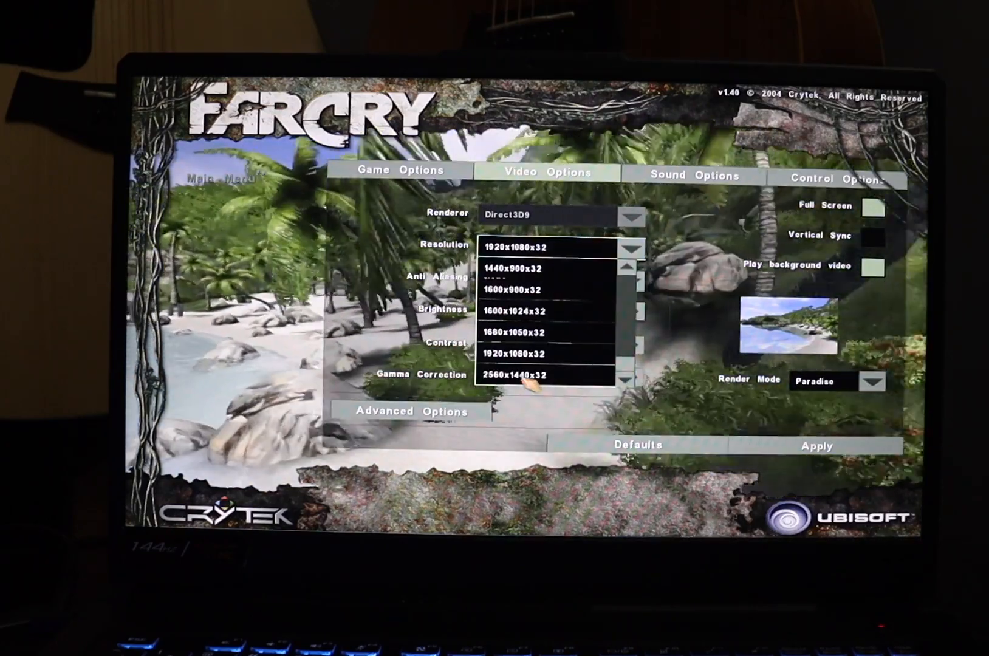
{"action": "left_click", "coordinate": [533, 375]}
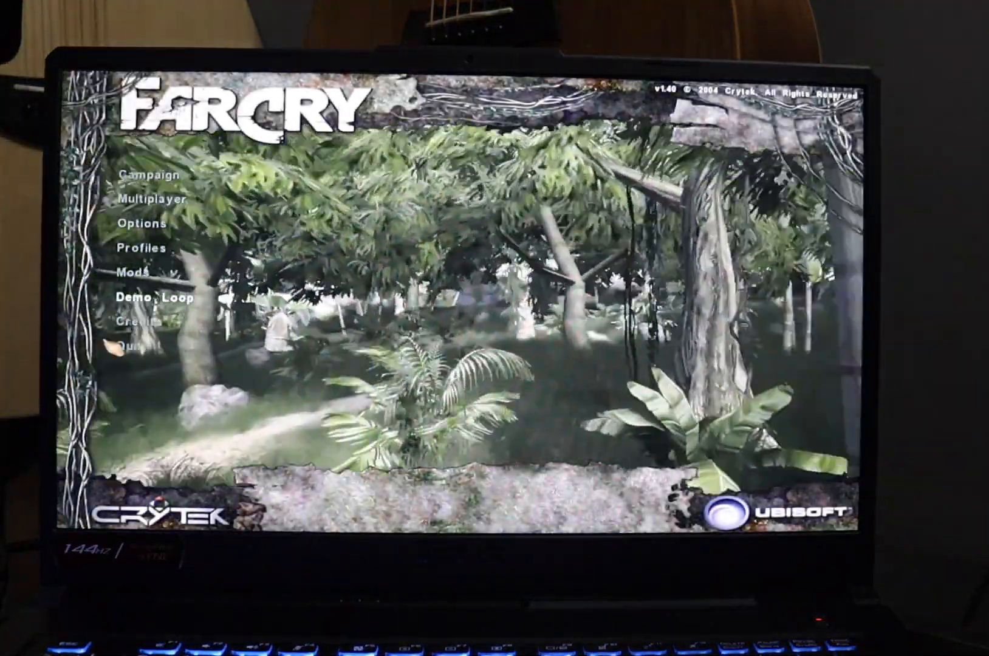
Step: Quit Far Cry back to the Windows desktop
{"action": "left_click", "coordinate": [134, 342]}
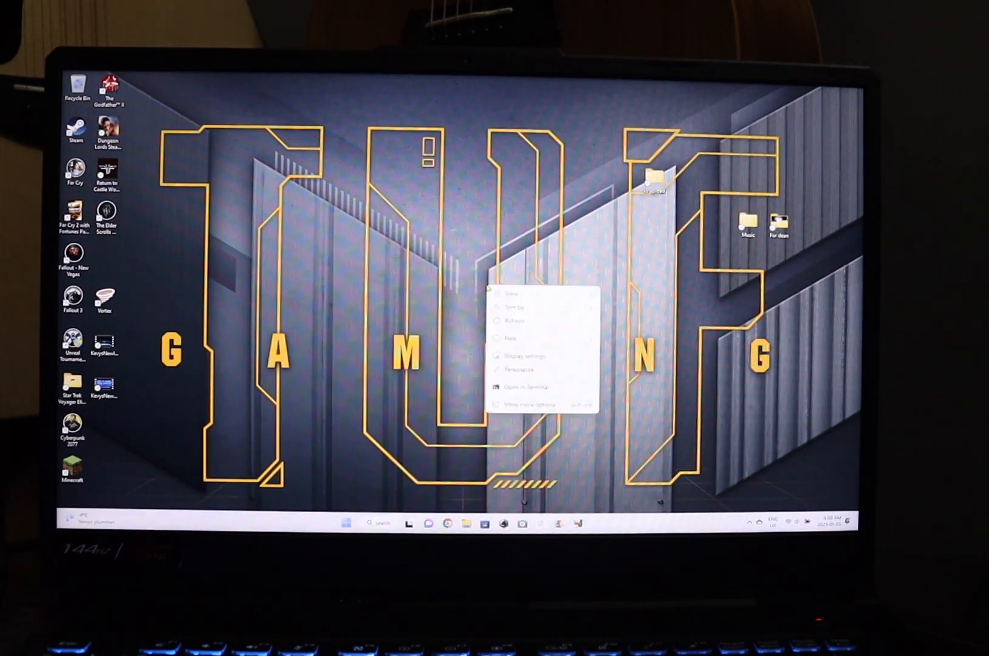
Step: Open Display settings from the desktop context menu to view resolution choices
{"action": "left_click", "coordinate": [521, 355]}
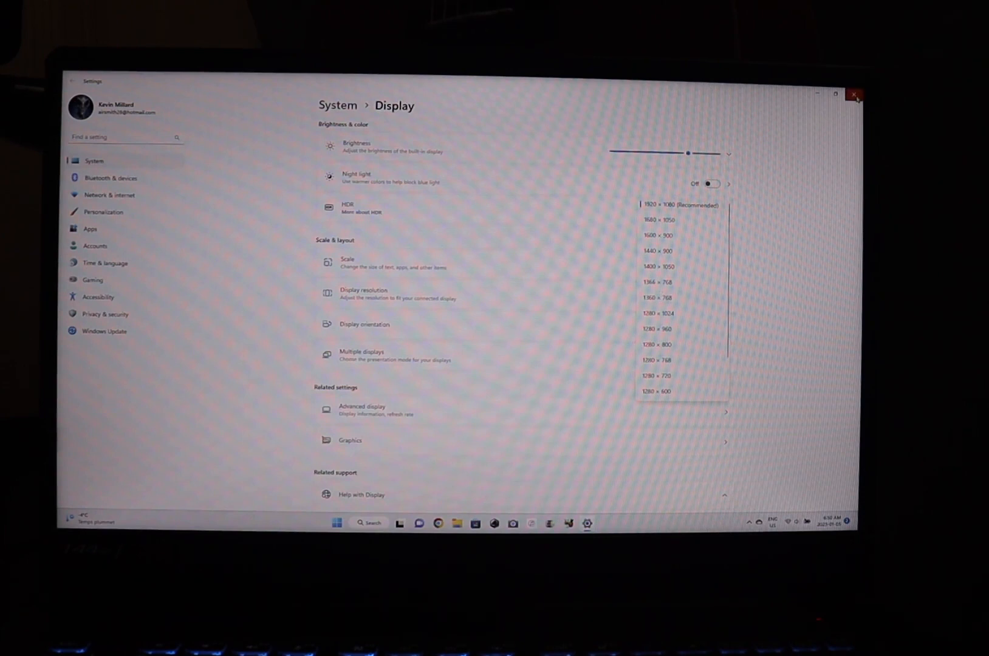
{"action": "mouse_move", "coordinate": [855, 95]}
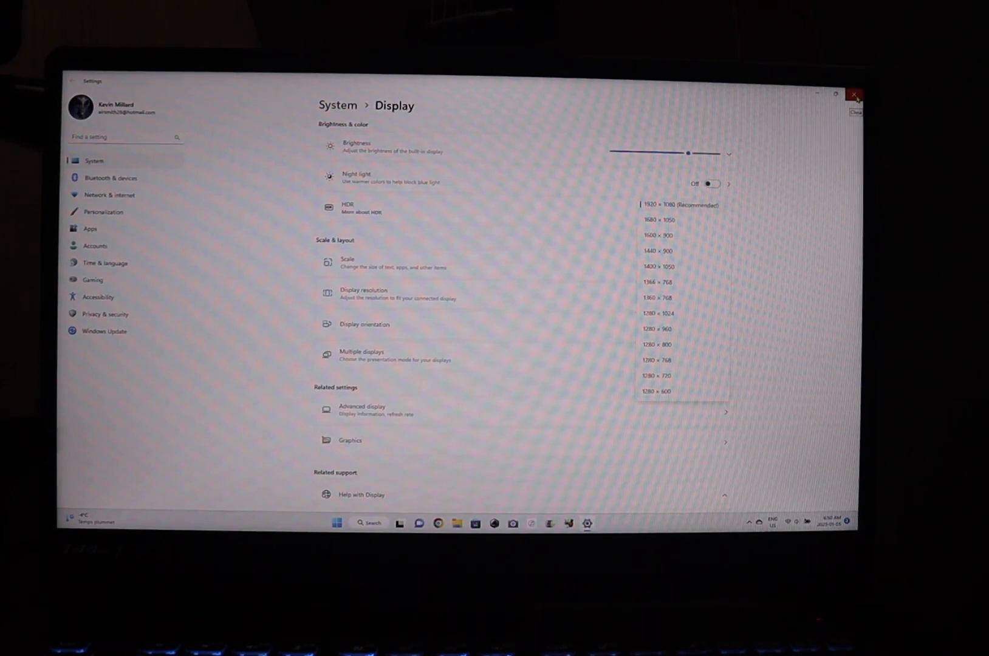